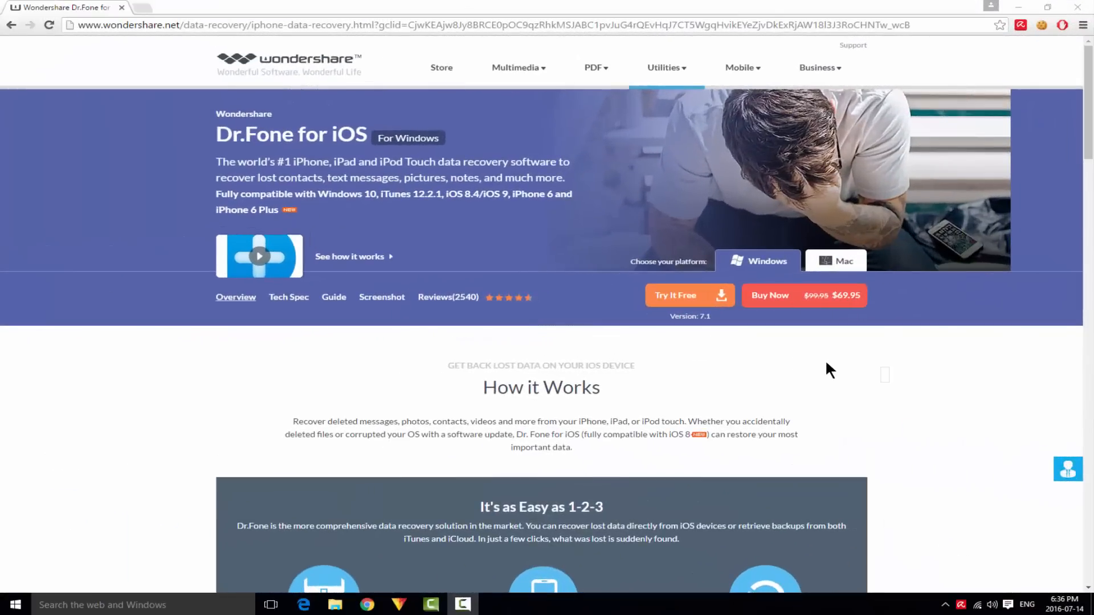
mouse_move(537, 242)
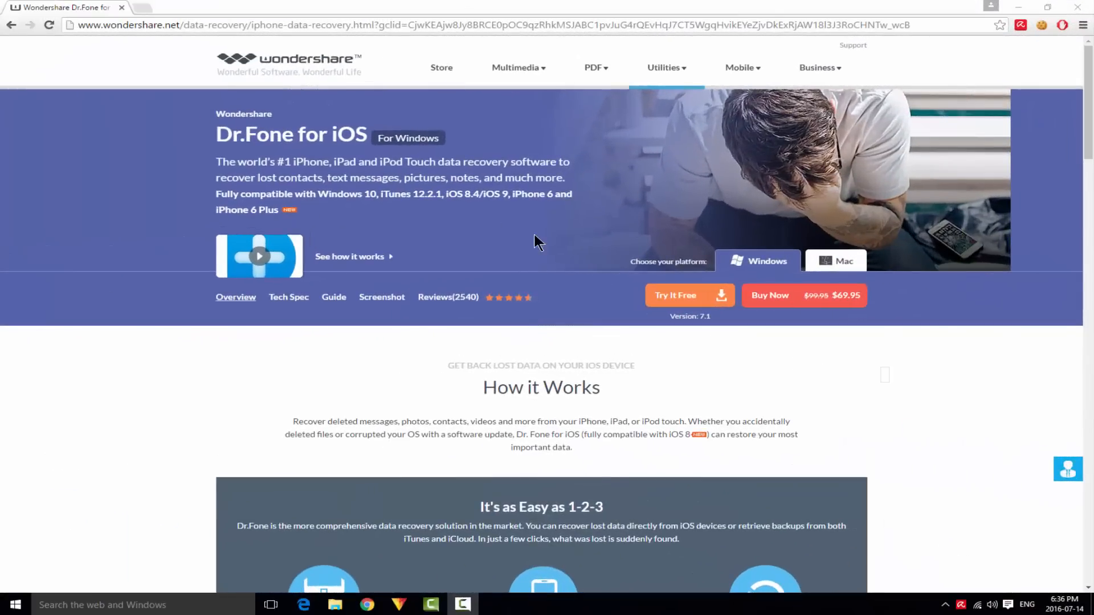
mouse_move(387, 237)
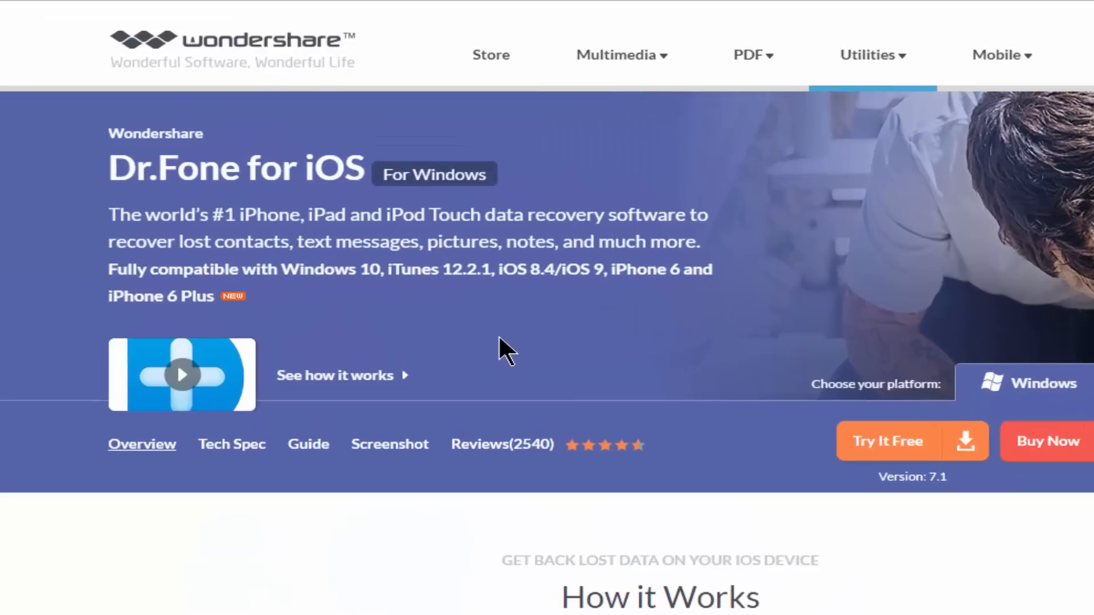
mouse_move(502, 342)
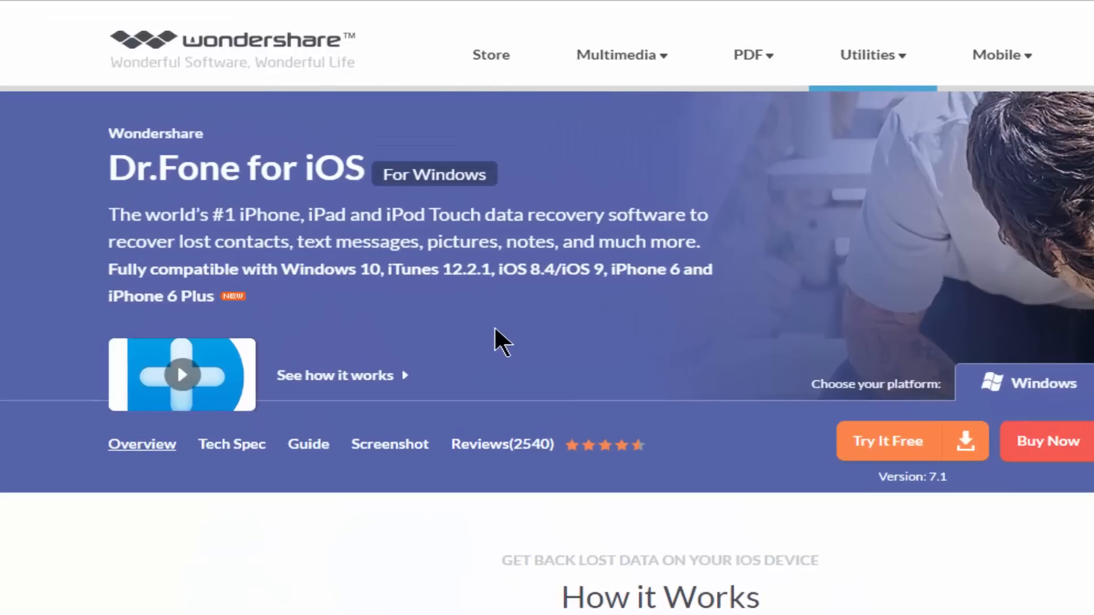
mouse_move(453, 313)
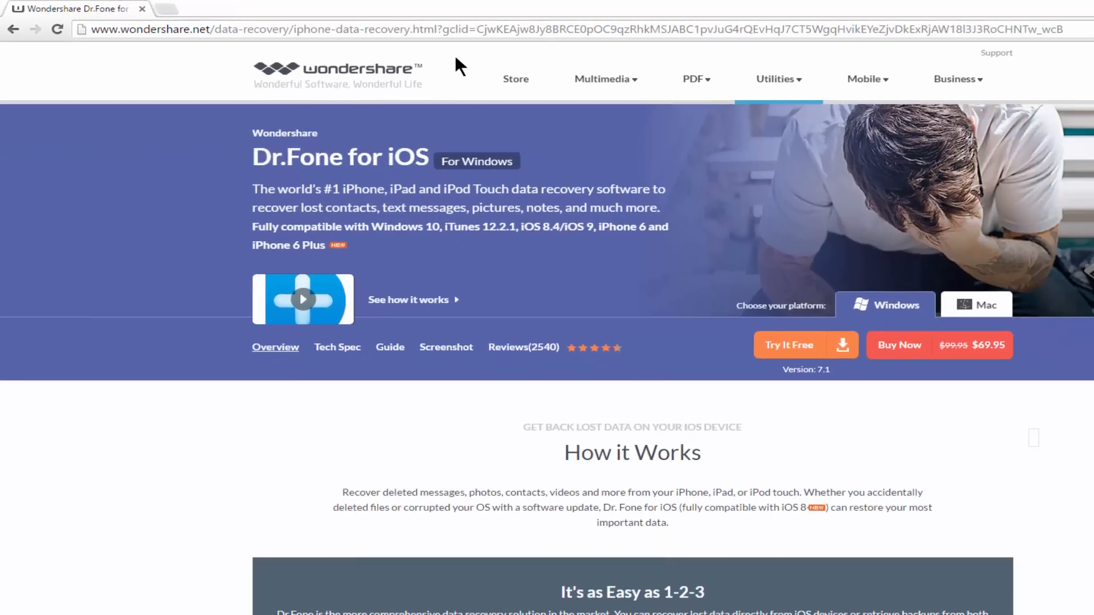
mouse_move(459, 188)
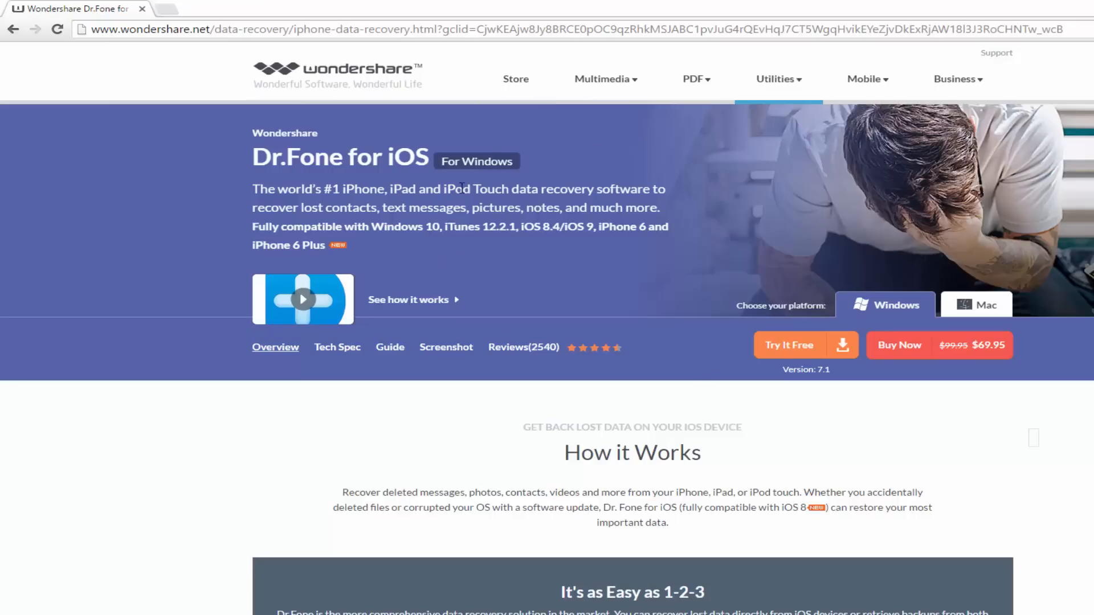
mouse_move(353, 392)
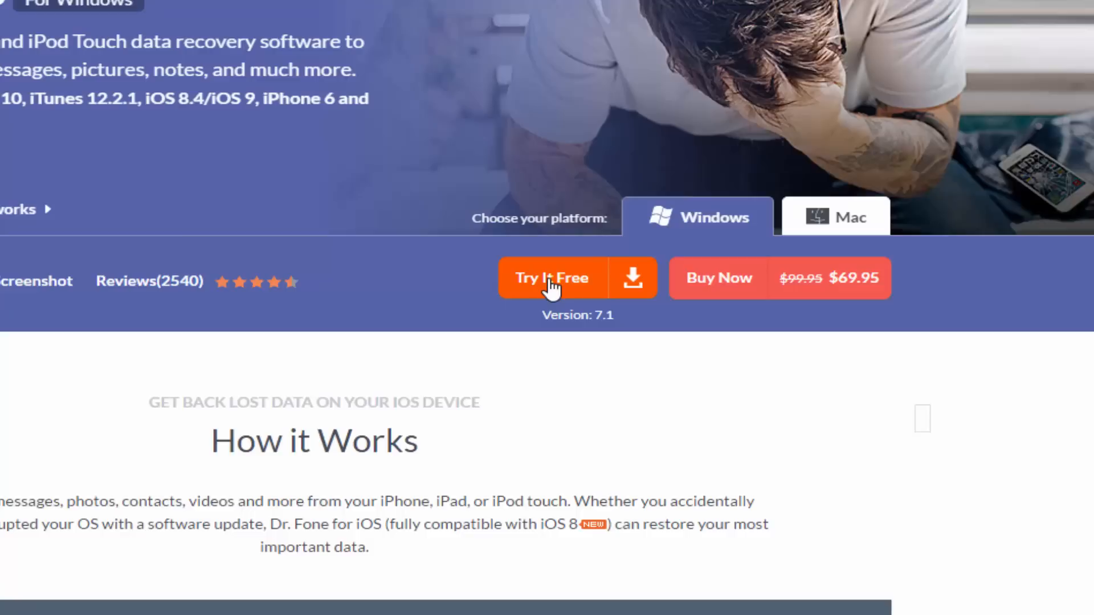
mouse_move(444, 288)
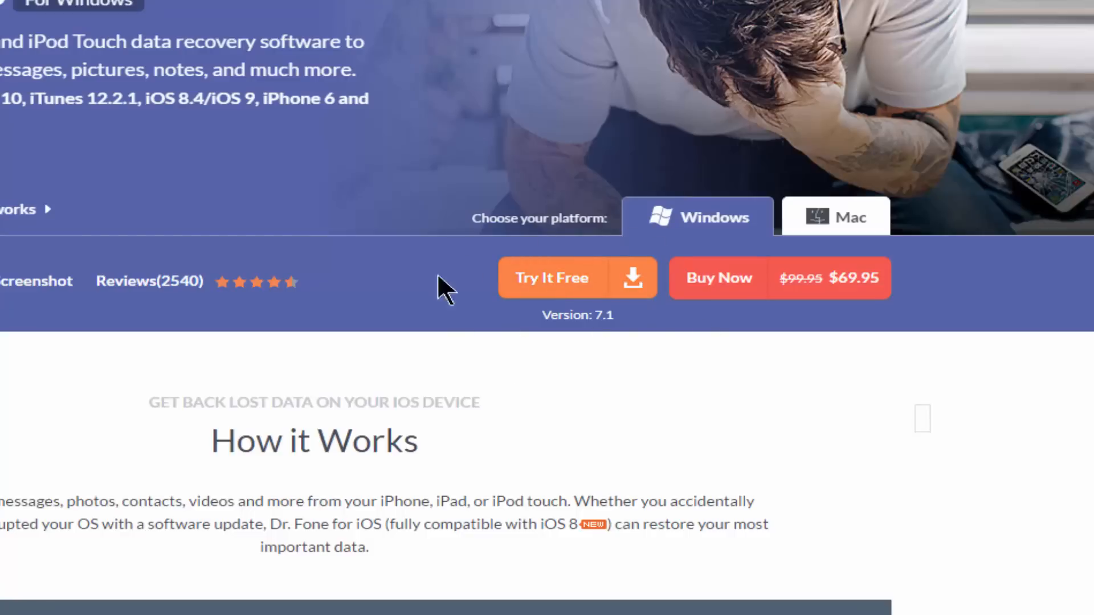
mouse_move(555, 310)
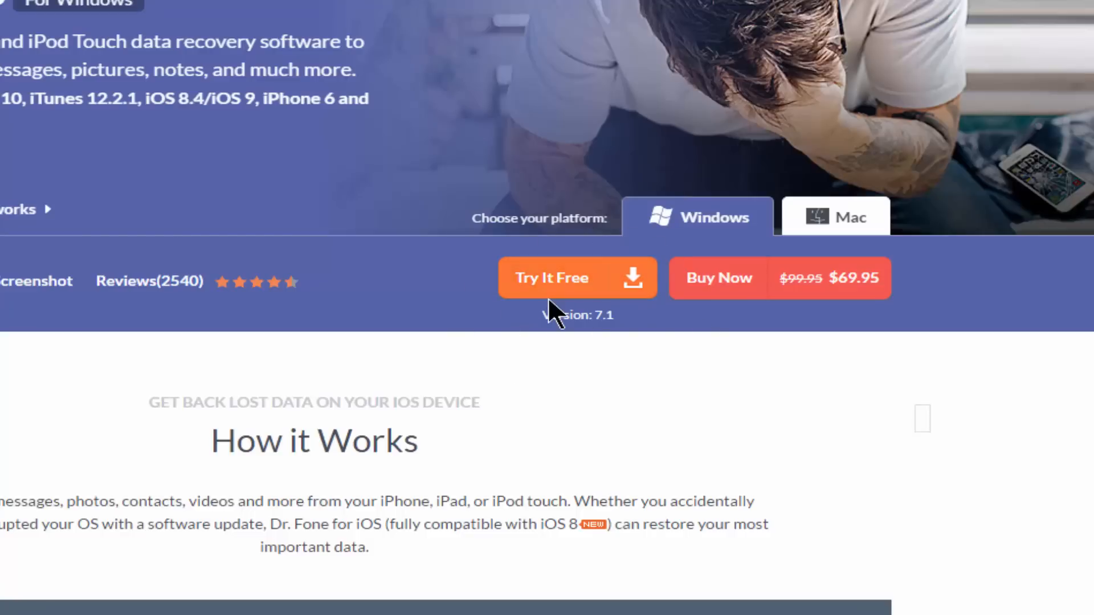
mouse_move(466, 17)
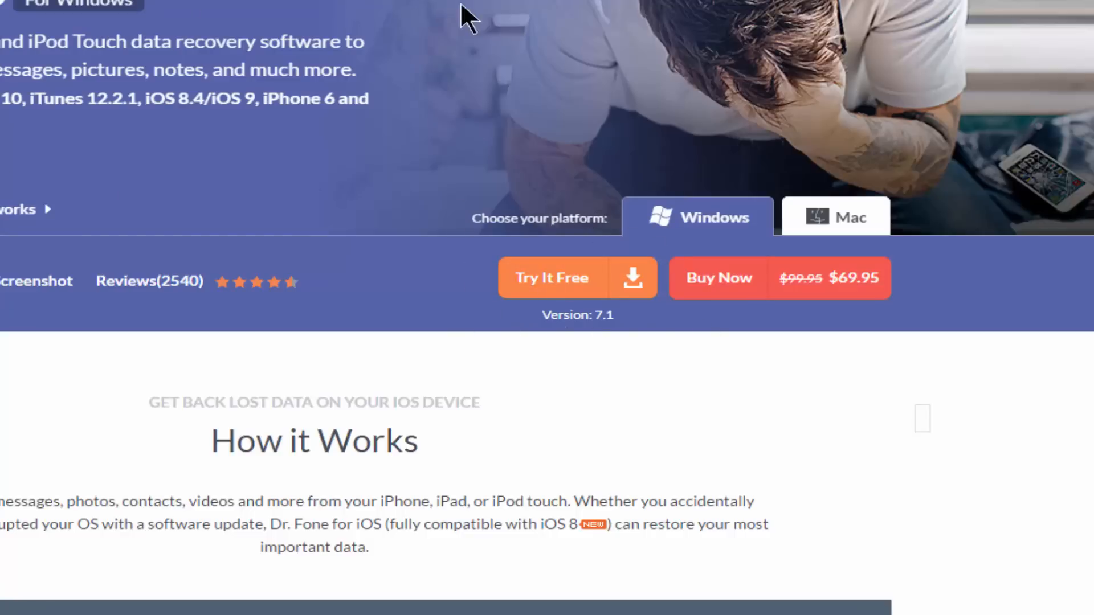
Step: Choose Evaluate in the not-registered dialog to continue with the unregistered trial
scroll(up, 3)
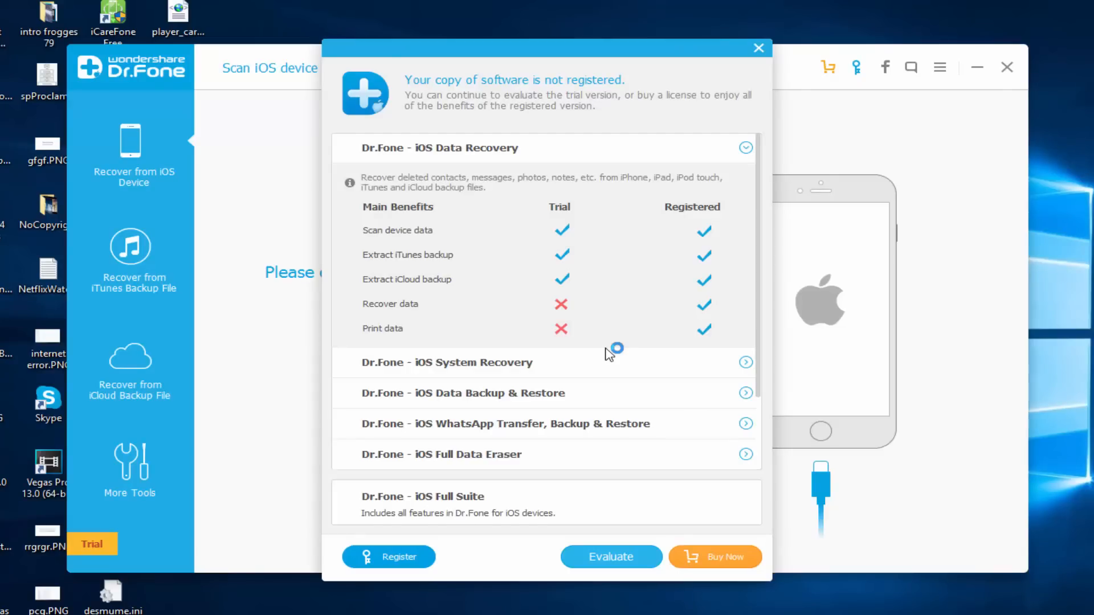
click(758, 48)
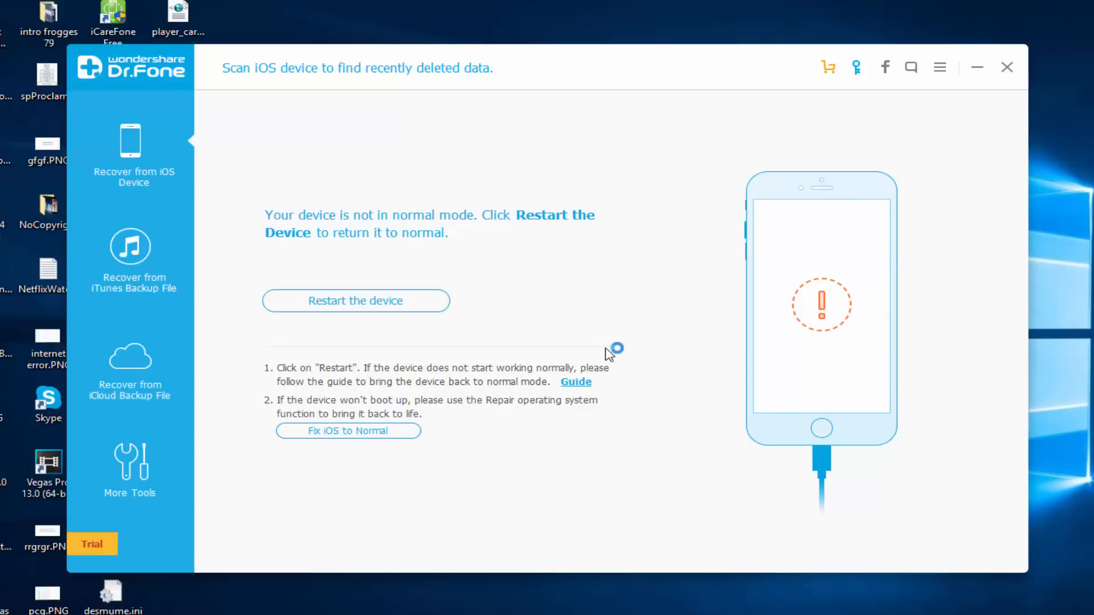
Step: Restart the connected iPhone from the not-in-normal-mode screen to return it to normal mode
click(355, 301)
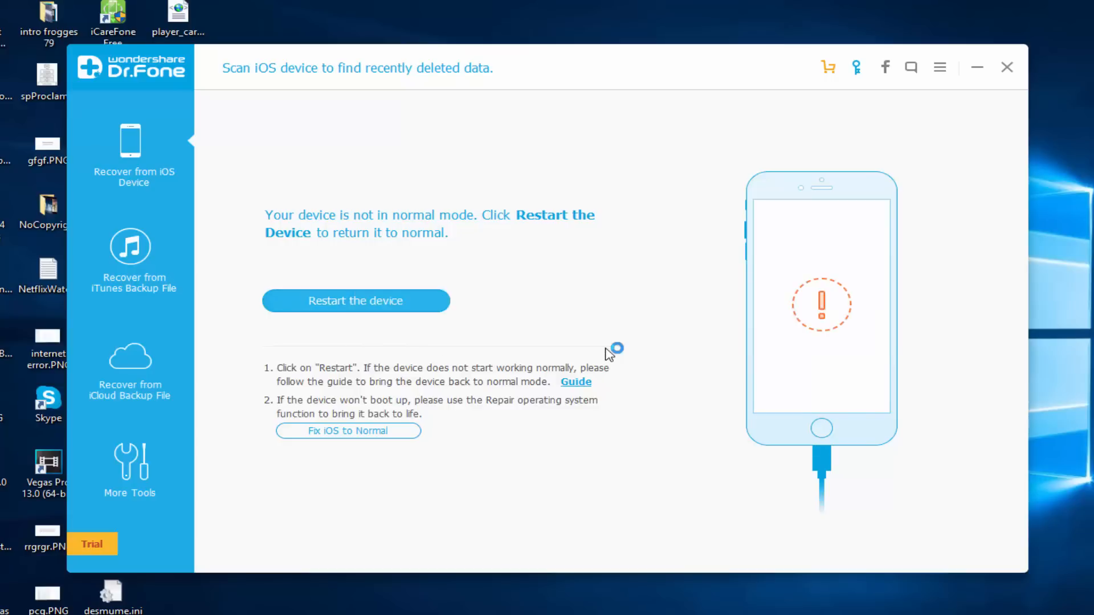
click(355, 300)
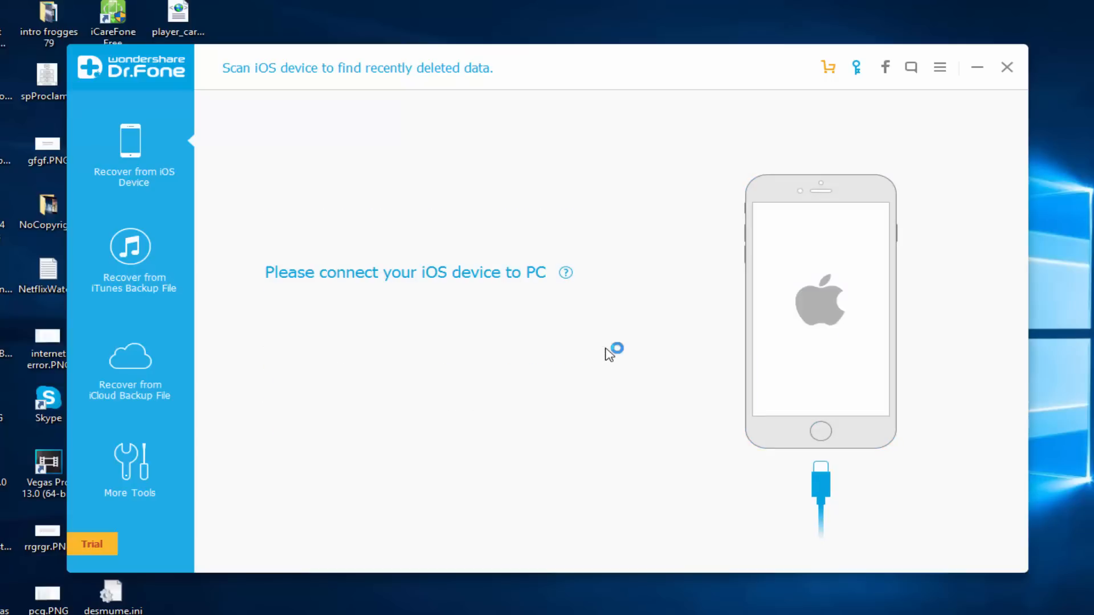